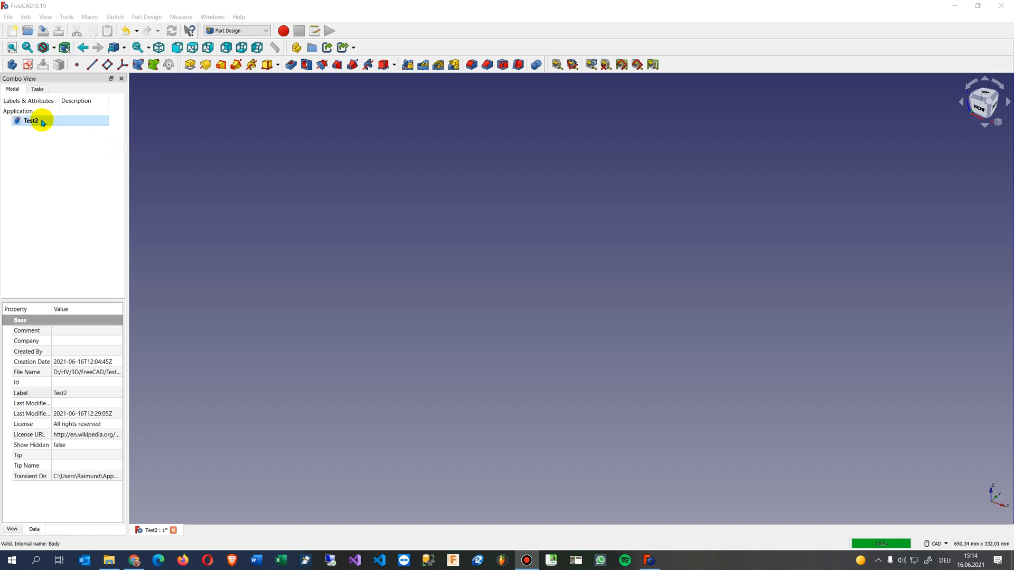
Bring up the Test2 document's context actions to add a new Body
right_click(30, 120)
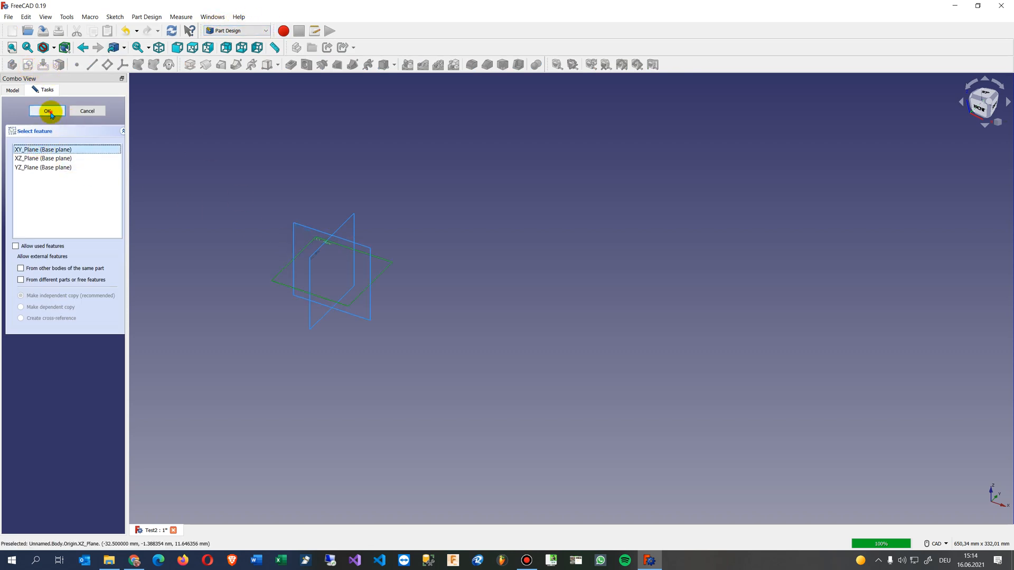
Accept XY_Plane, sketch a circle on the origin and close the sketch under Body
left_click(48, 111)
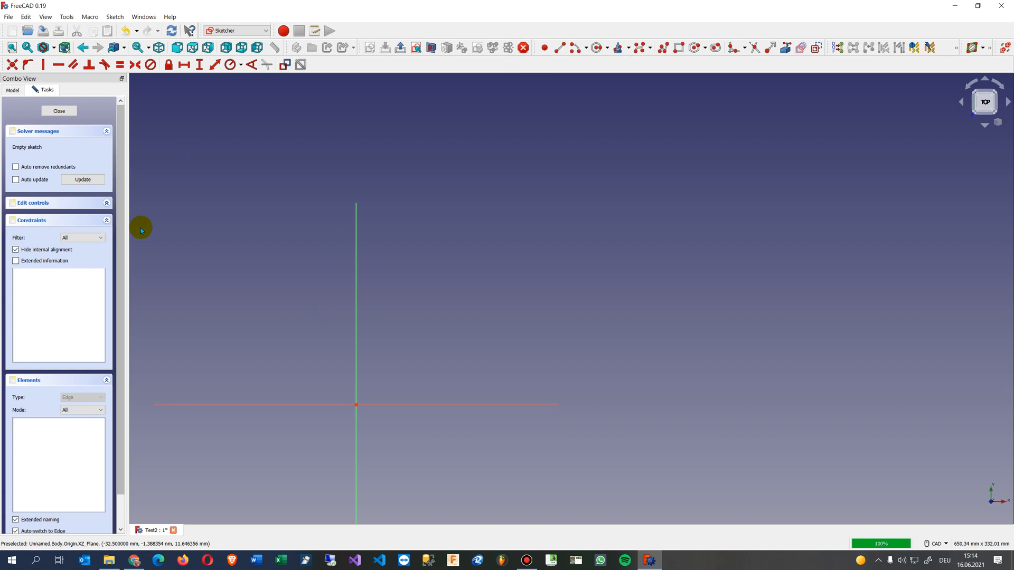
mouse_move(984, 102)
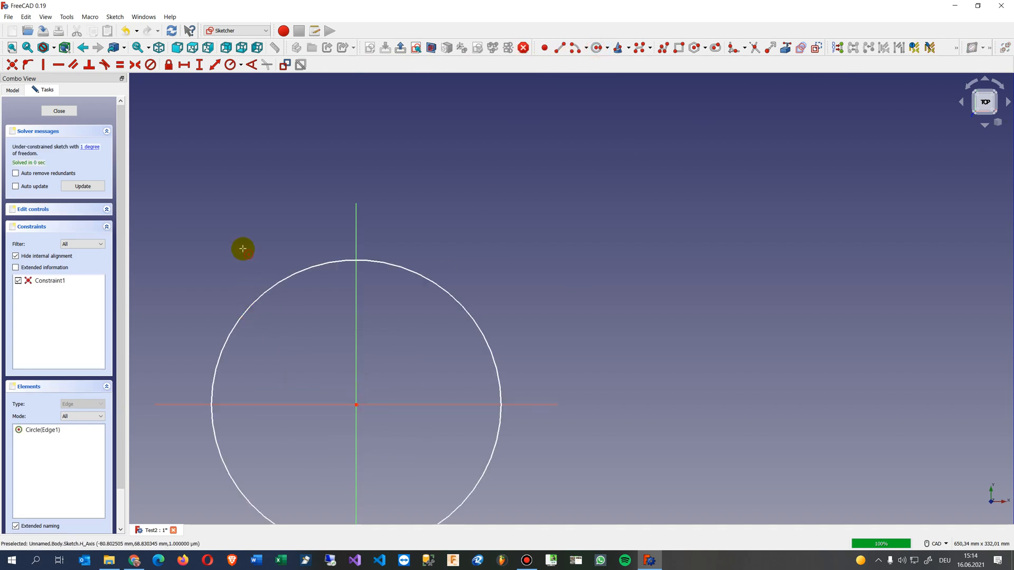
left_click(60, 111)
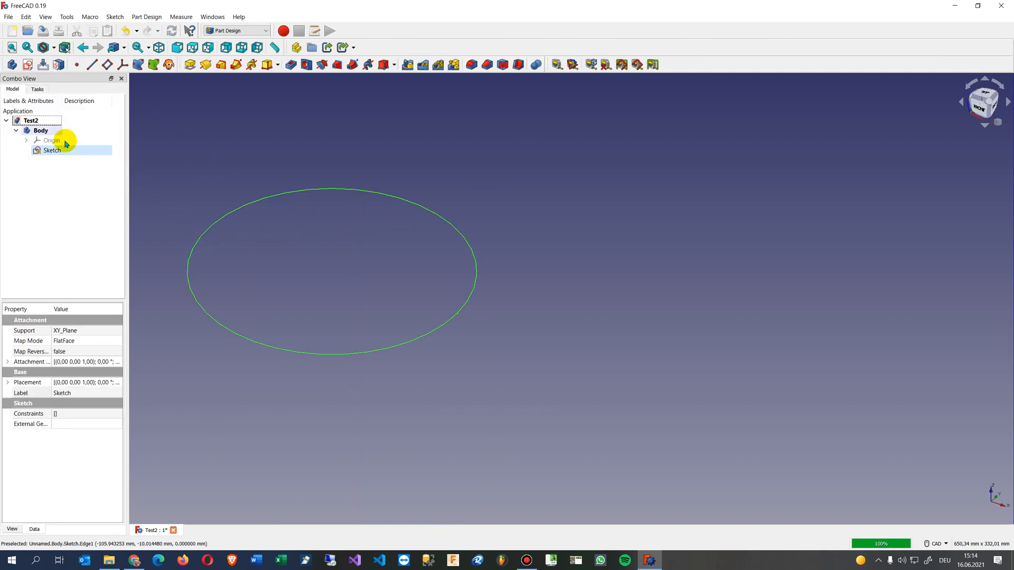
left_click(40, 131)
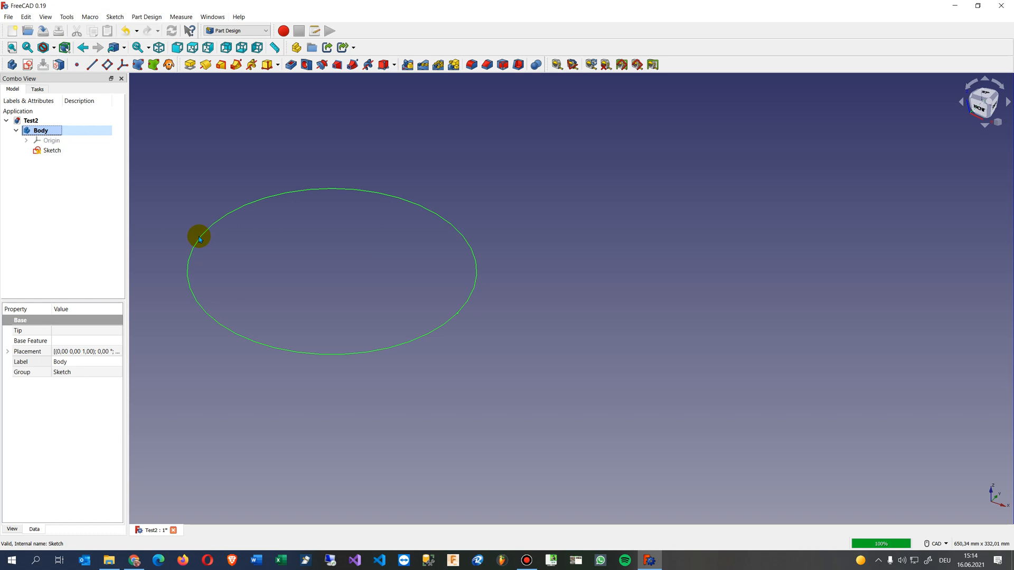
left_click(52, 150)
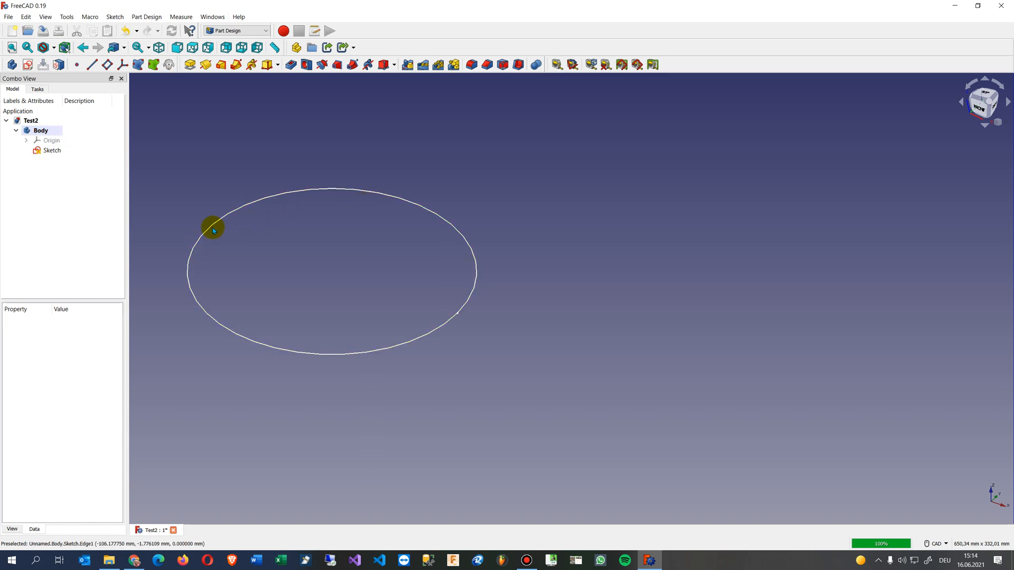
left_click(52, 150)
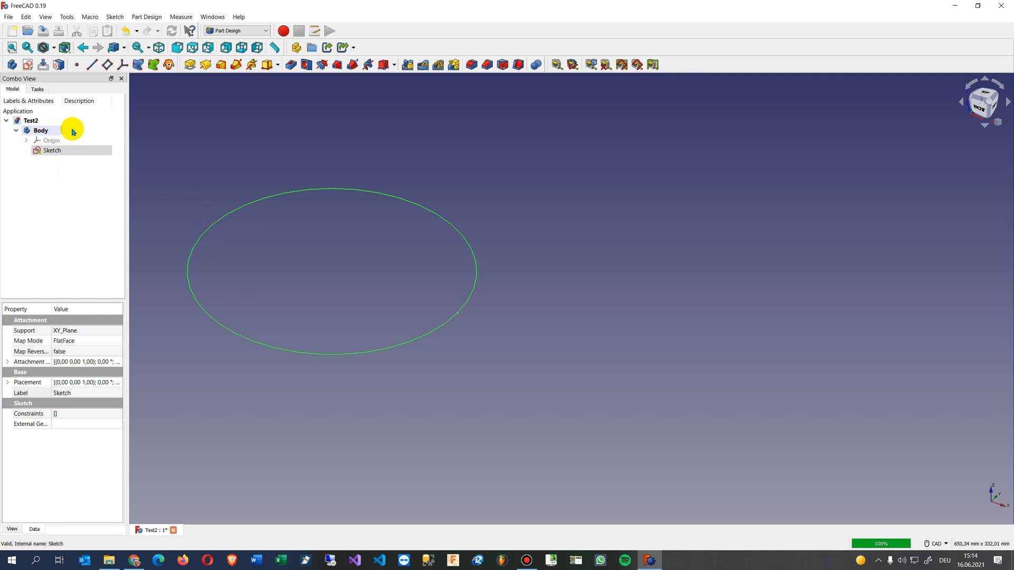
mouse_move(192, 247)
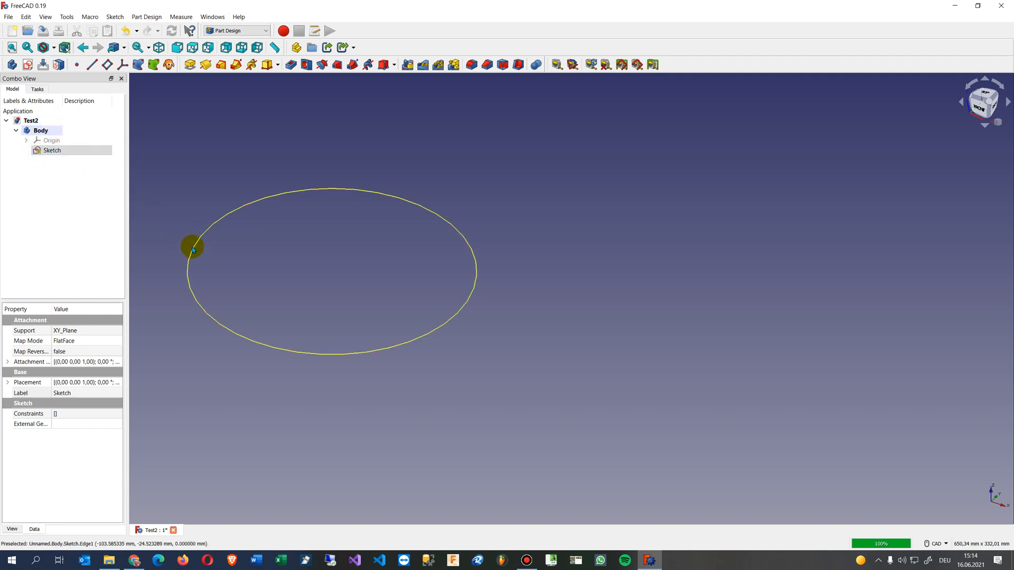
left_click(41, 130)
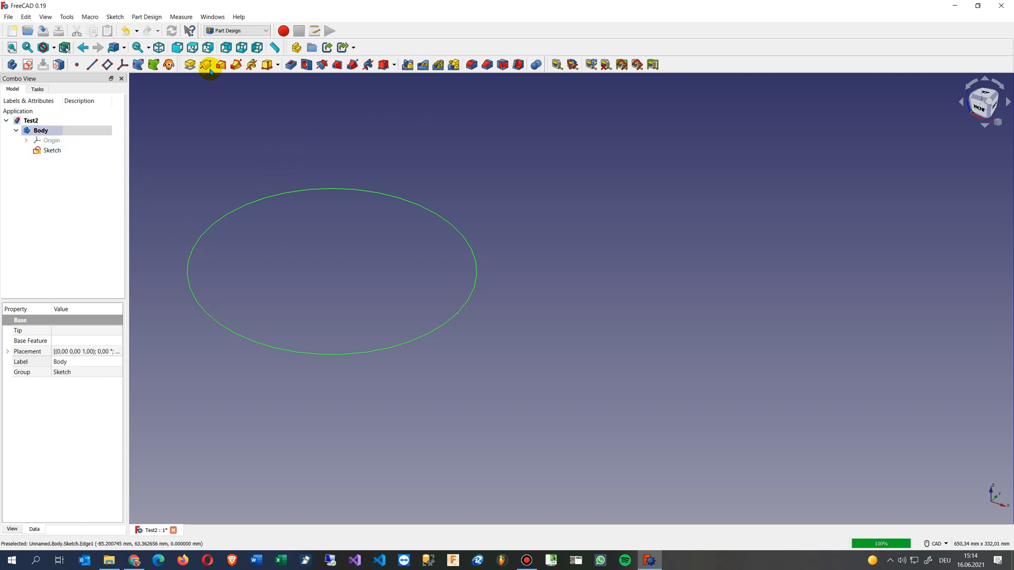
left_click(209, 64)
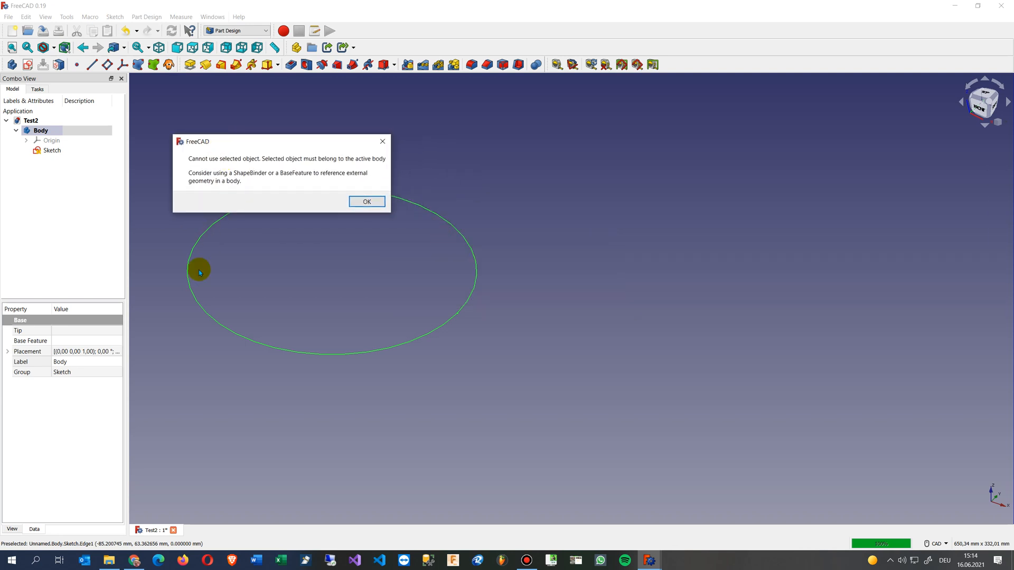
mouse_move(197, 226)
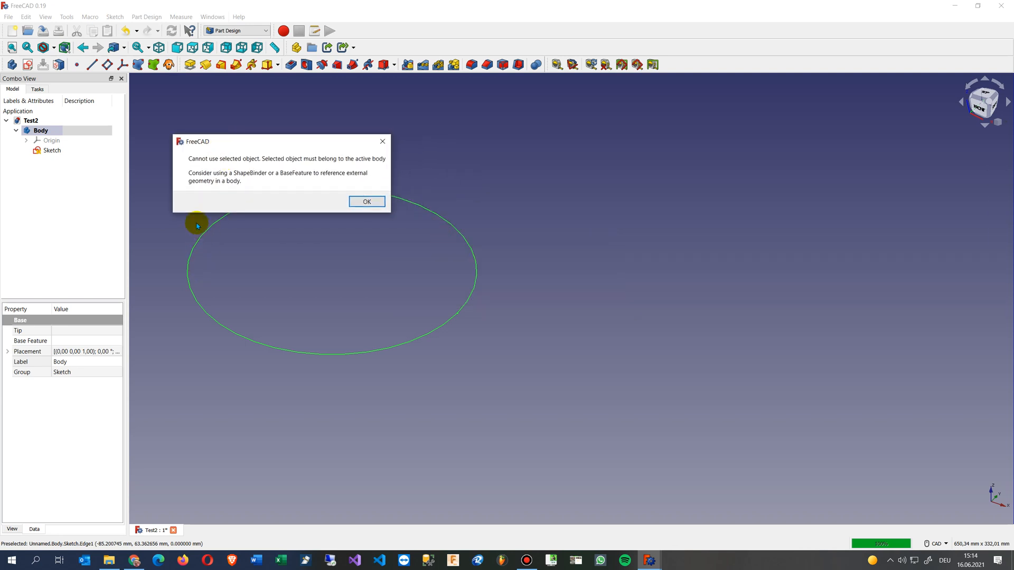
mouse_move(238, 186)
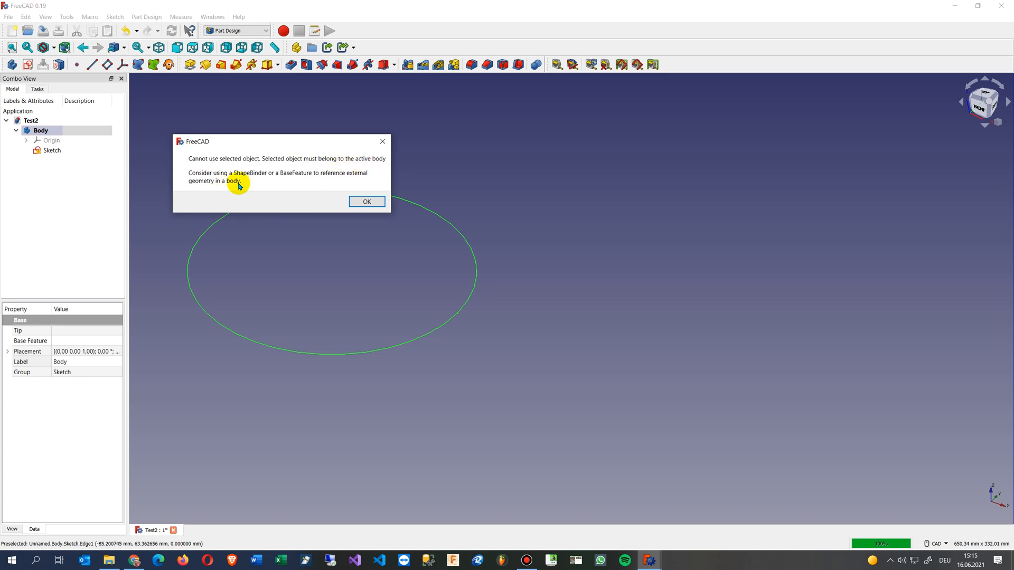
mouse_move(366, 200)
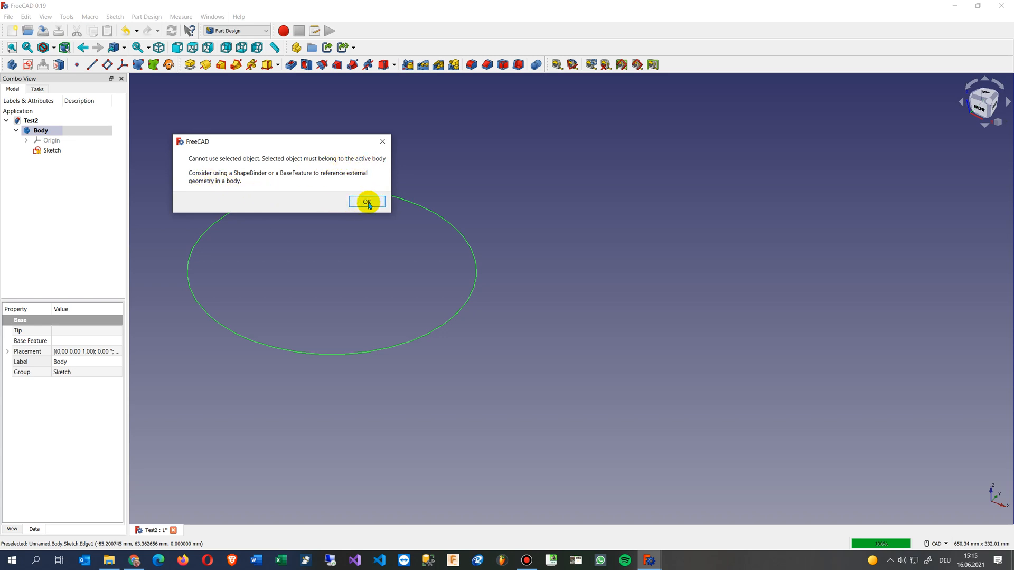
Dismiss the active-body error and select the circle Sketch in tree and view
left_click(366, 202)
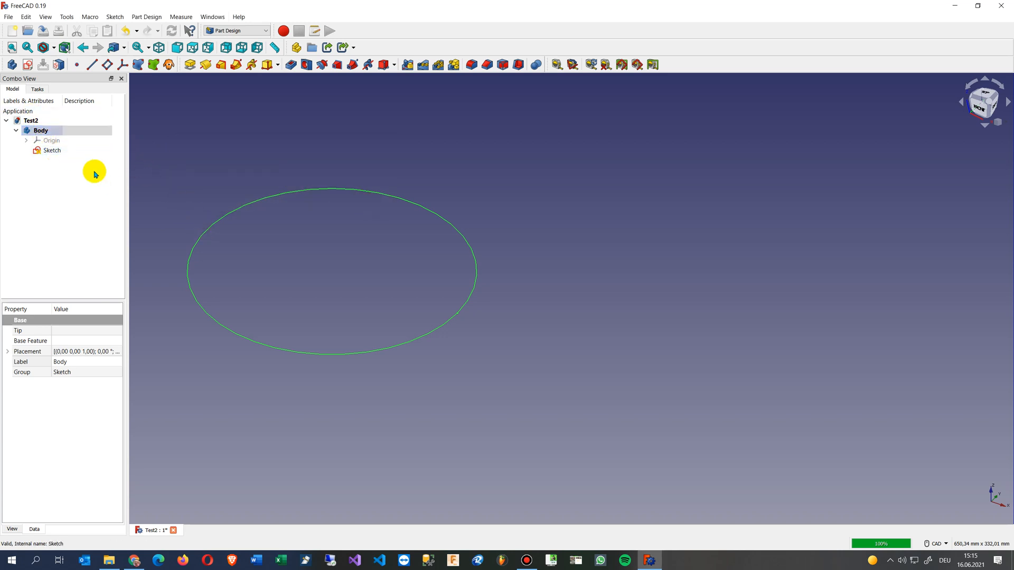
left_click(52, 150)
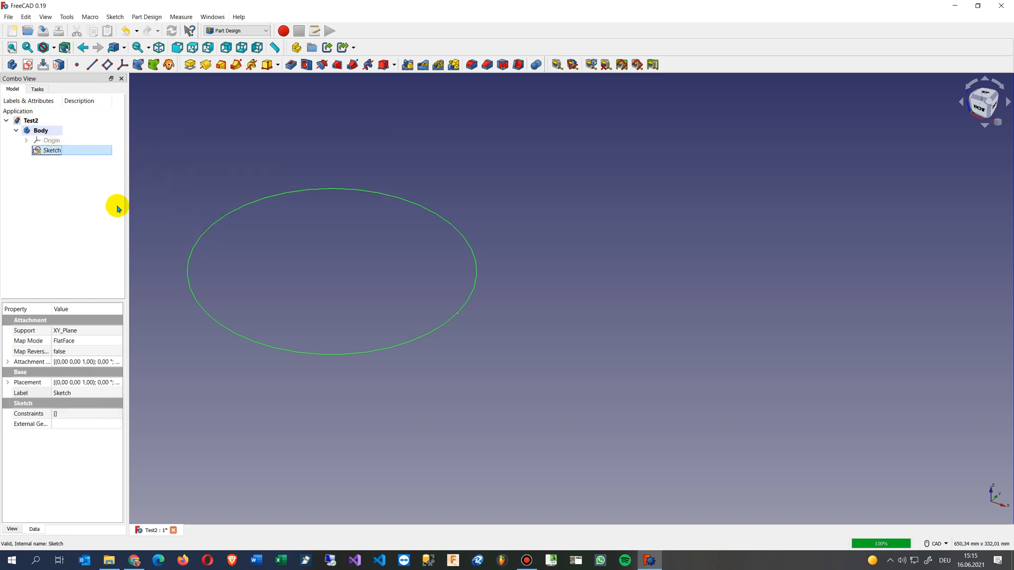
mouse_move(189, 254)
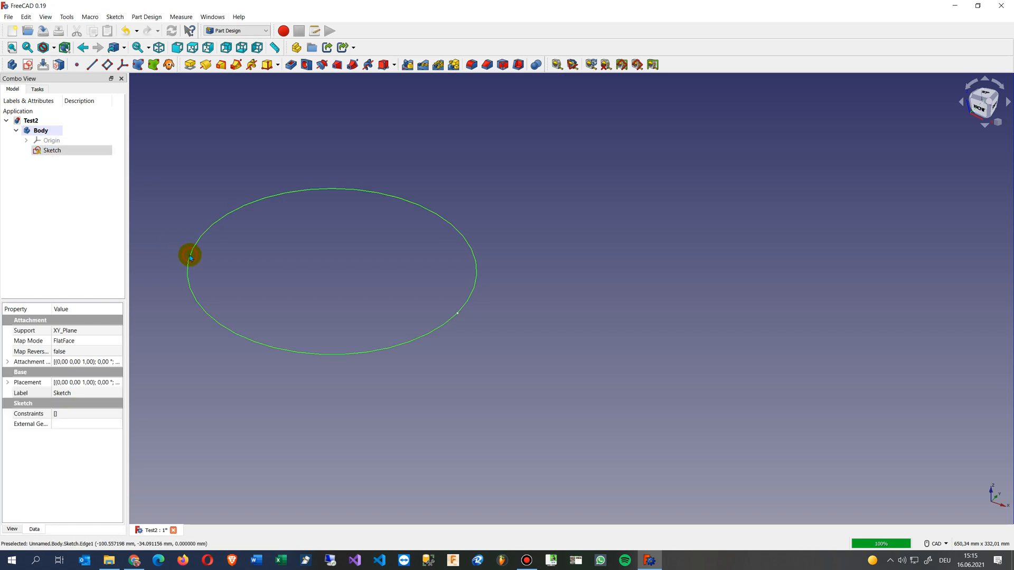
left_click(41, 130)
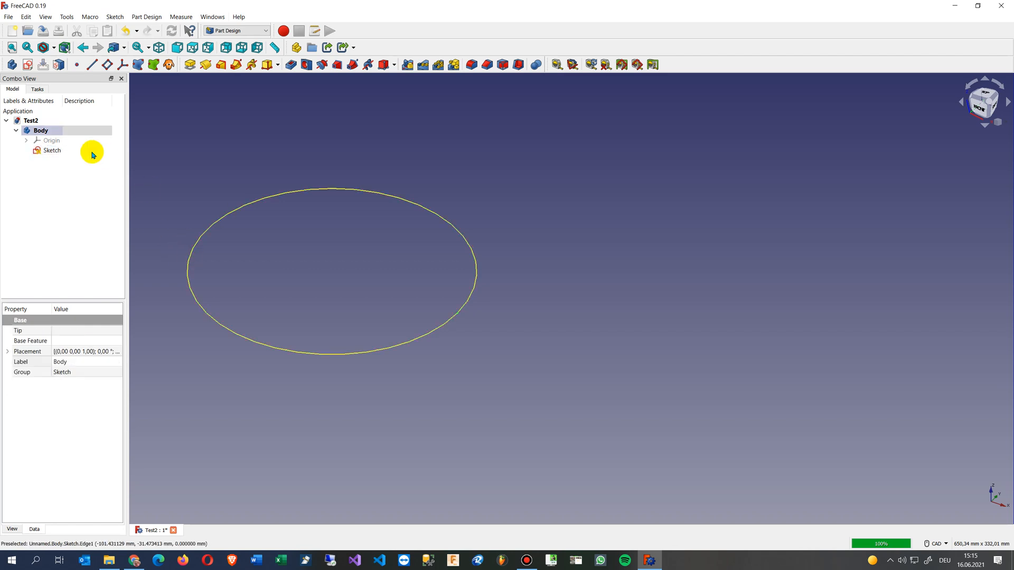
mouse_move(188, 262)
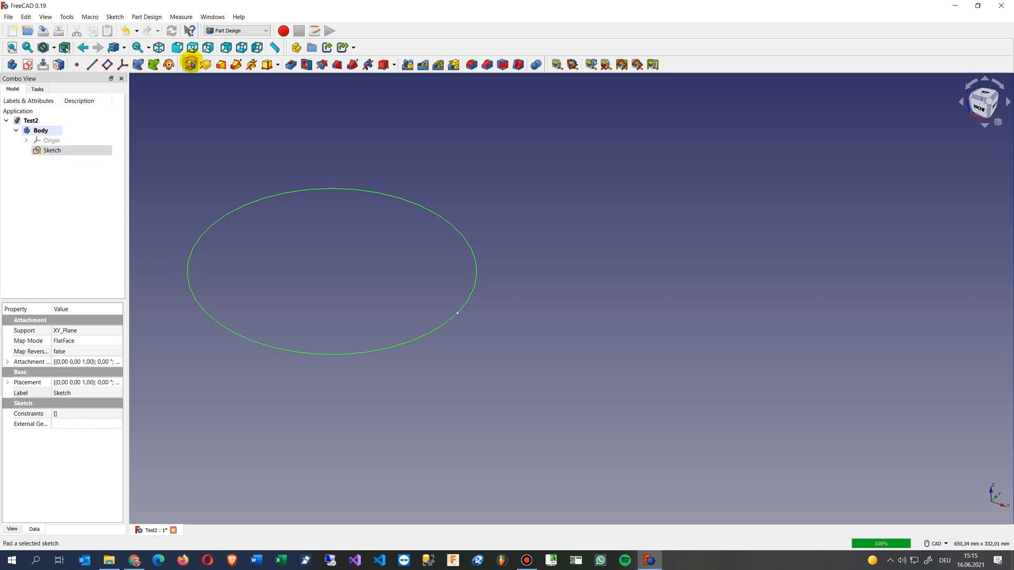
Pad the sketch at the default length into a thin solid disc and select the Pad
left_click(191, 65)
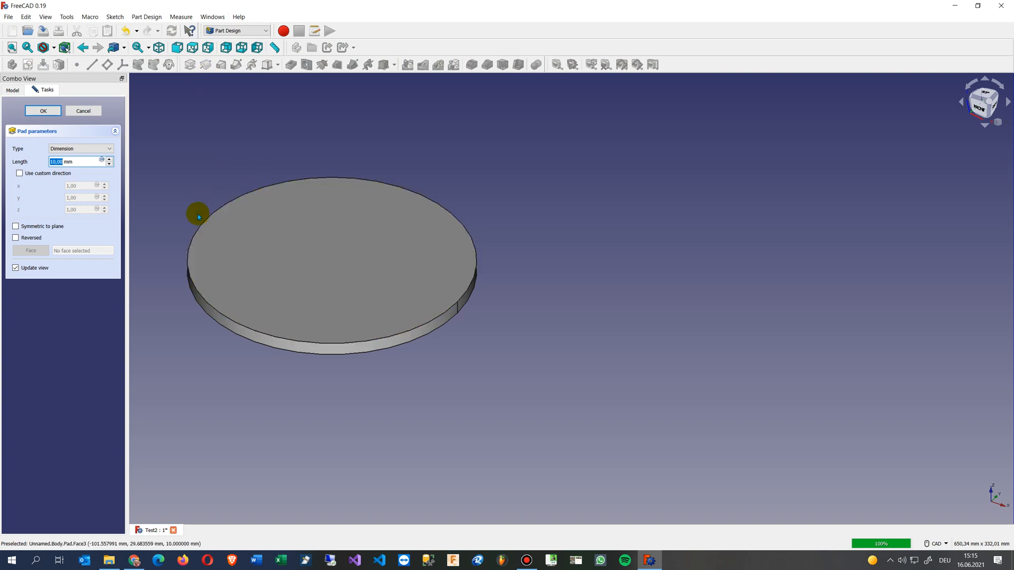
mouse_move(176, 268)
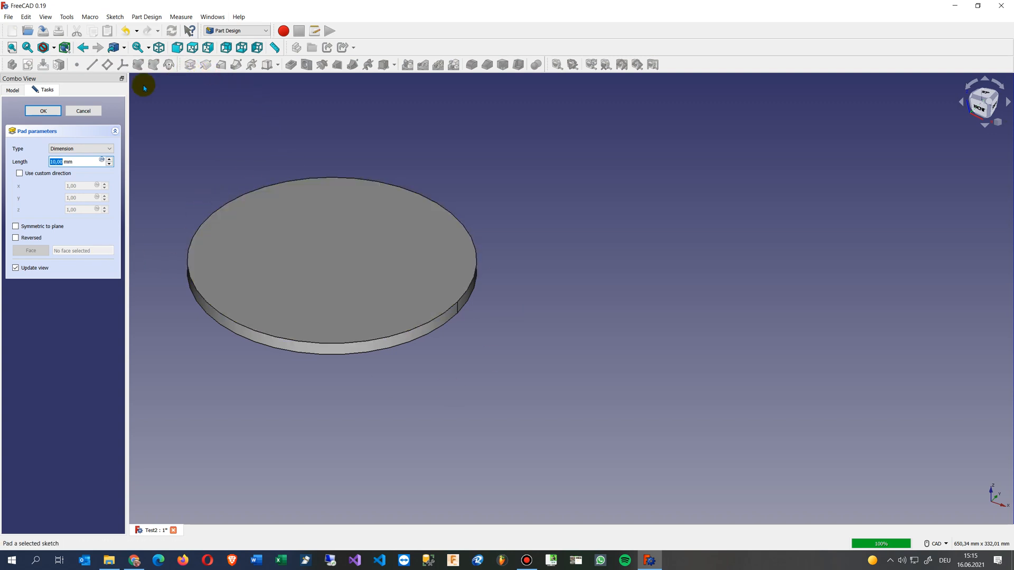
left_click(43, 111)
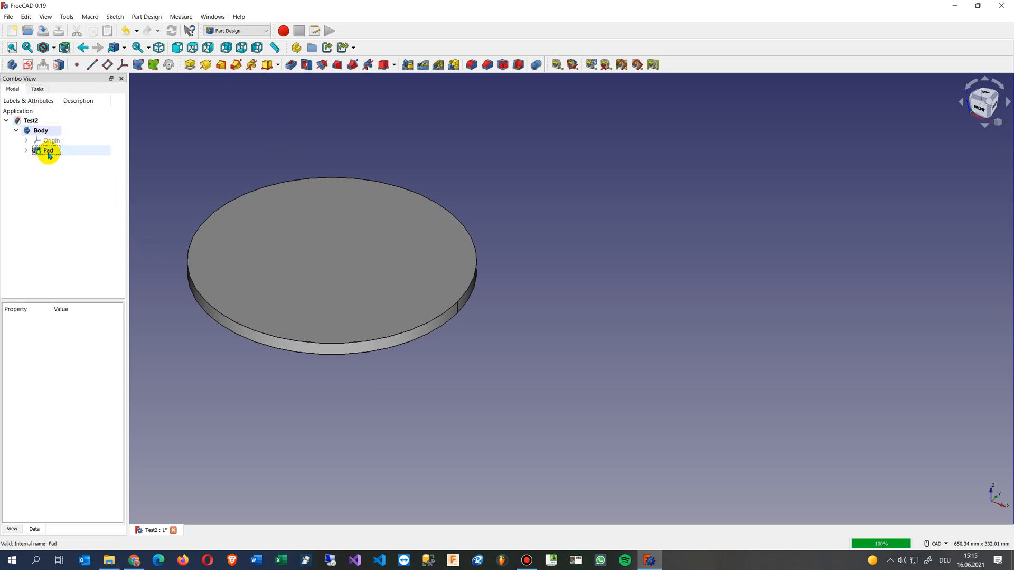
left_click(51, 141)
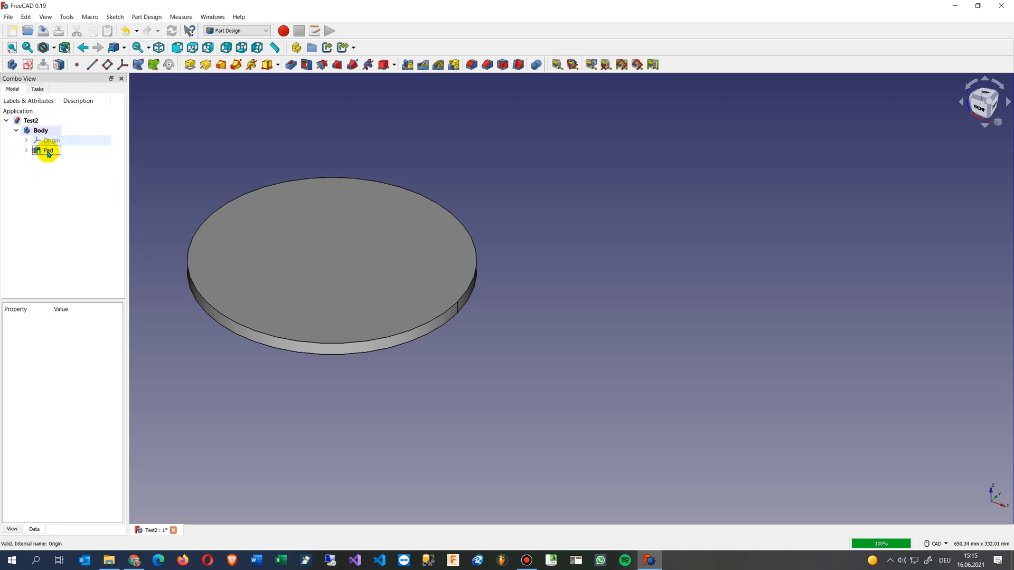